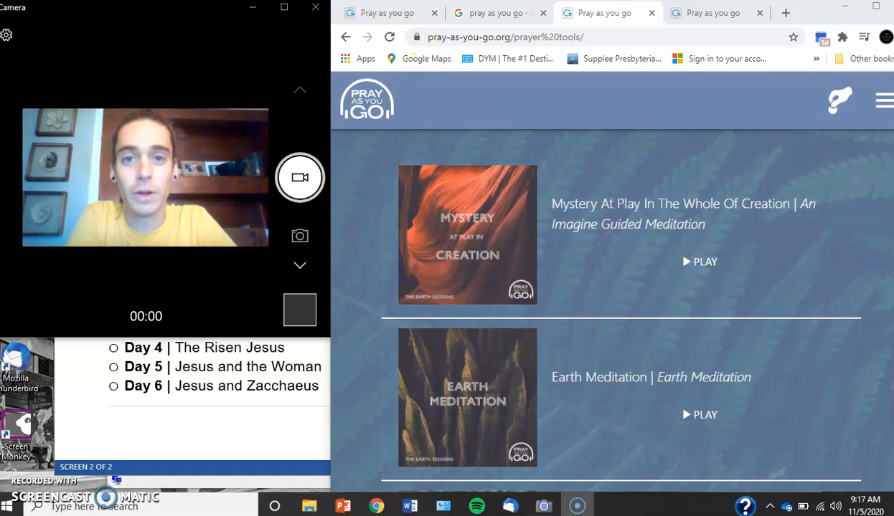
Go back to the 'pray as you go' Google results and open the Imaginative Contemplation sitelink
left_click(491, 13)
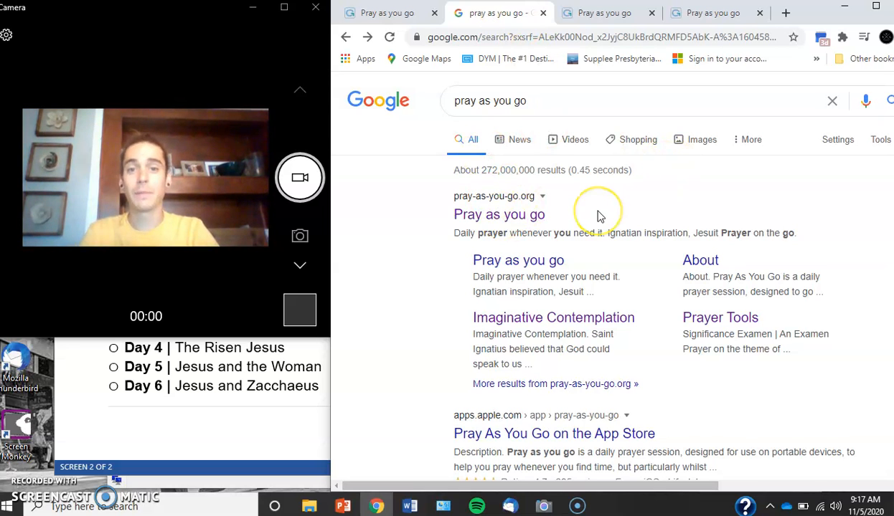
mouse_move(488, 331)
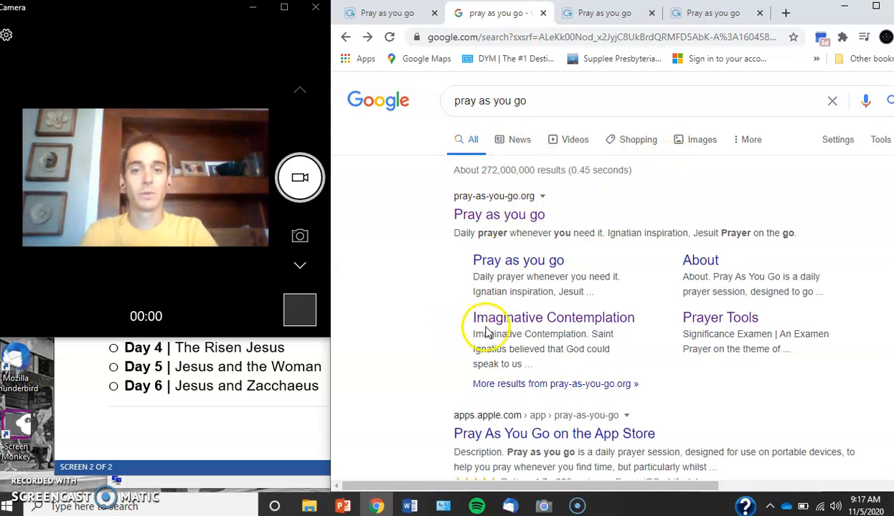
mouse_move(592, 325)
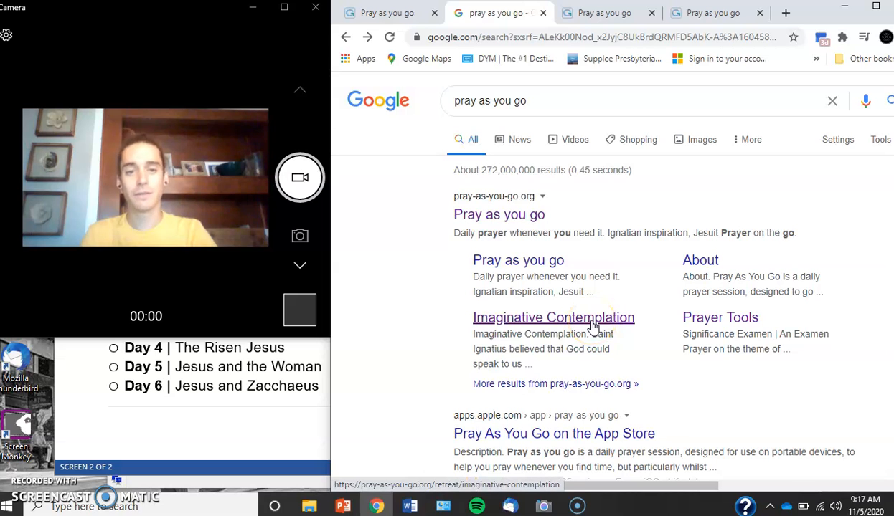
left_click(553, 317)
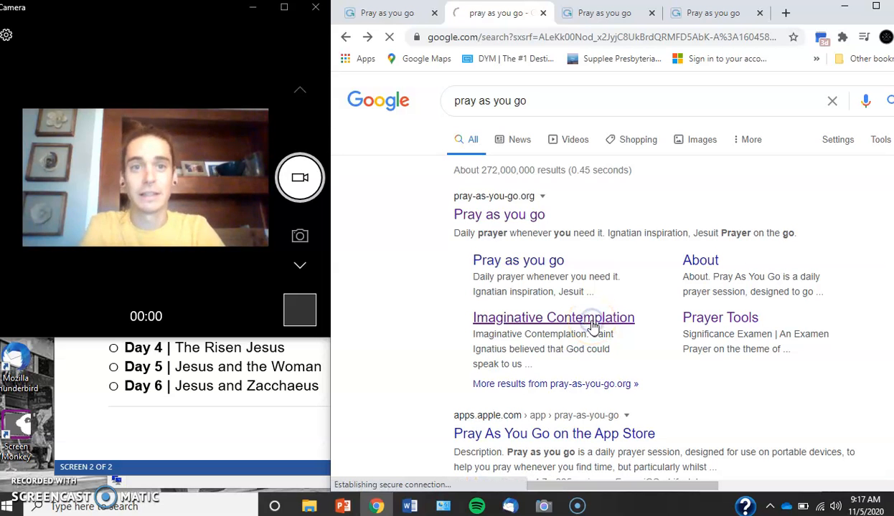
Scroll the Imaginative Contemplation introduction down to the Imaginative Contemplation Exercises card
left_click(553, 317)
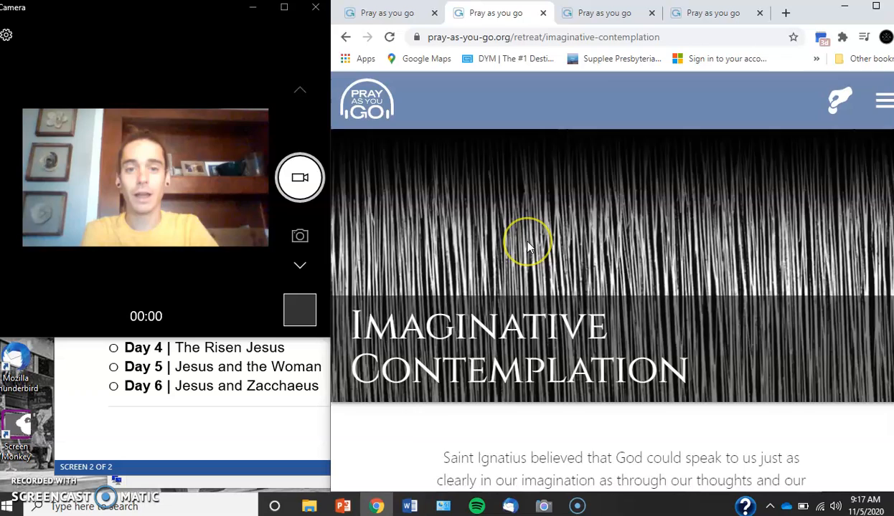
scroll("down", 3)
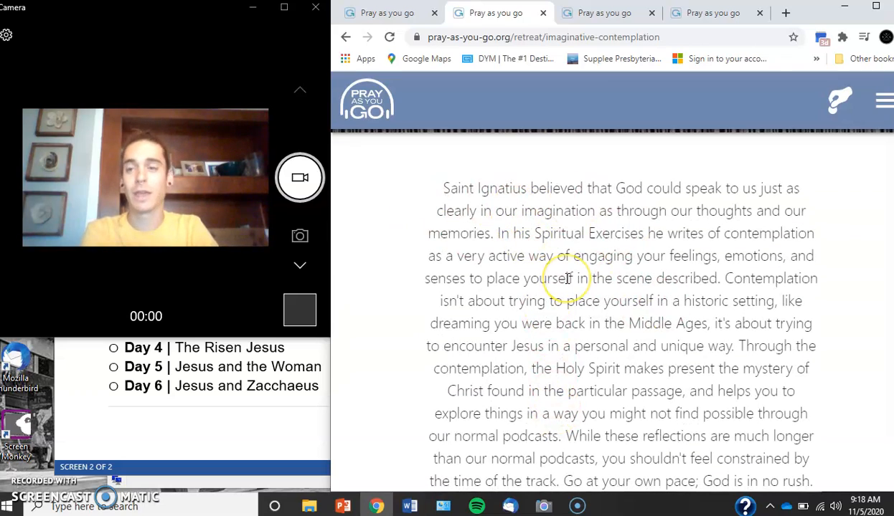
scroll("down", 3)
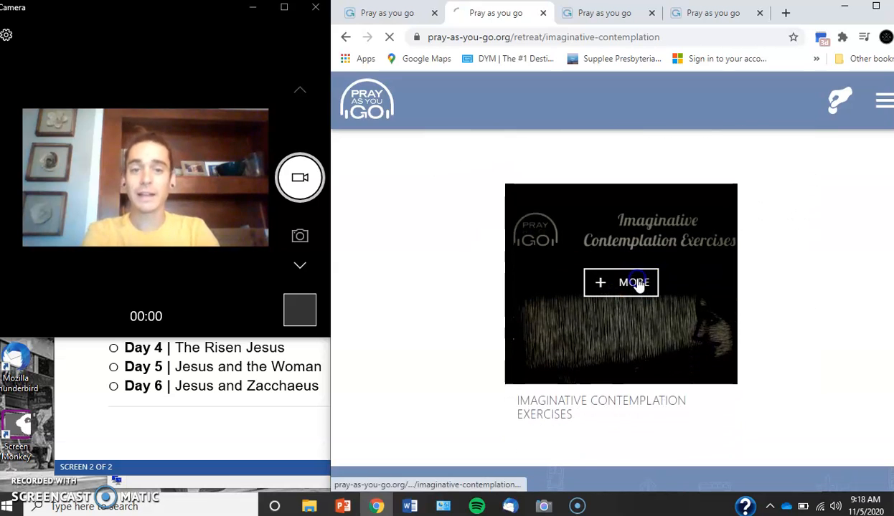
Open Imaginative Contemplation Exercises and browse its exercises from Blind Bartimaeus to Jesus Visits Mary & Martha
left_click(620, 282)
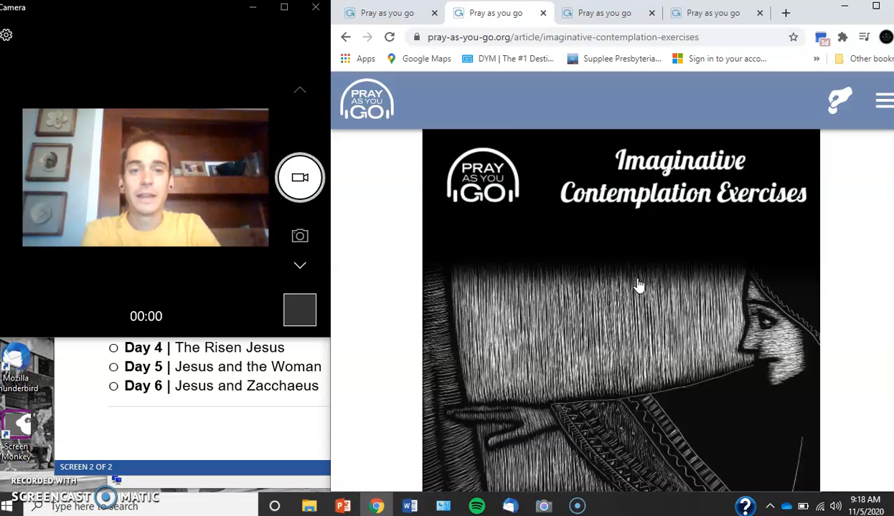
scroll("down", 3)
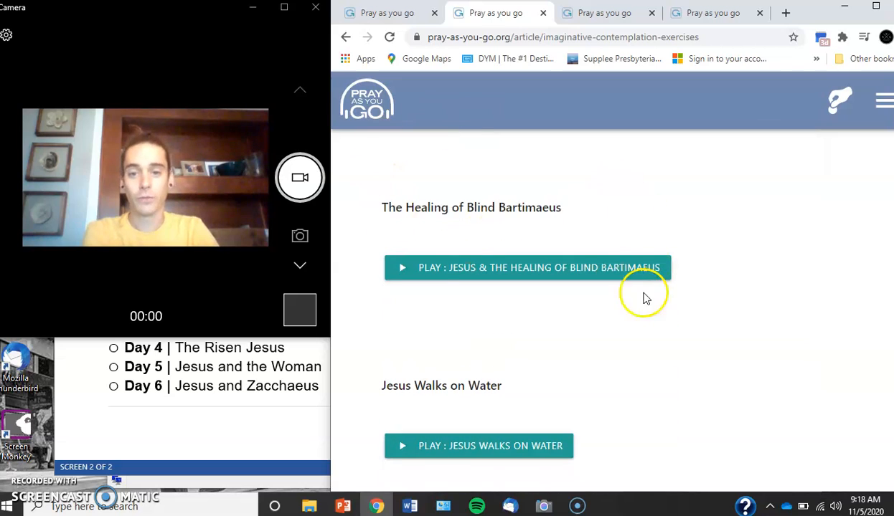
mouse_move(443, 203)
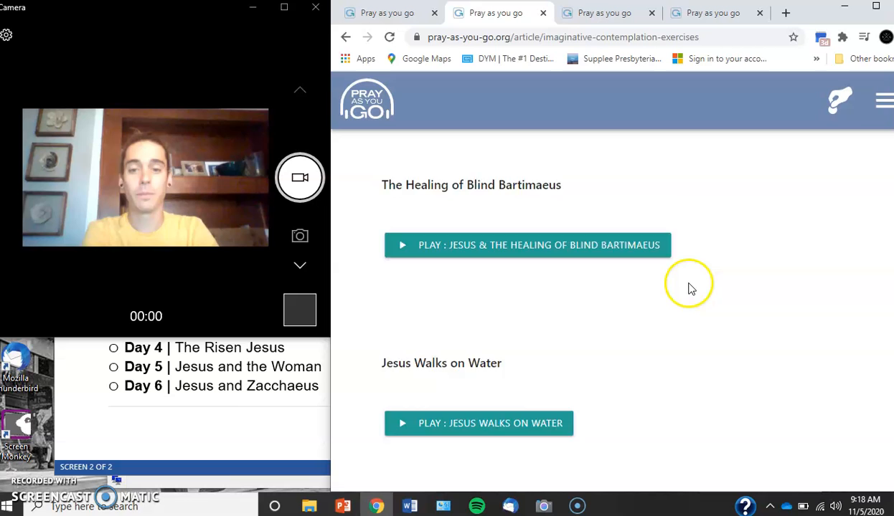
scroll("down", 3)
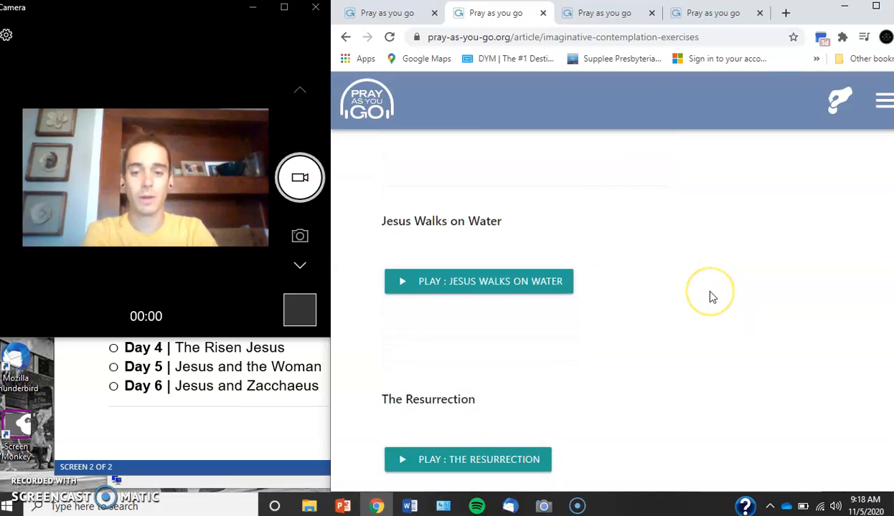
scroll("down", 3)
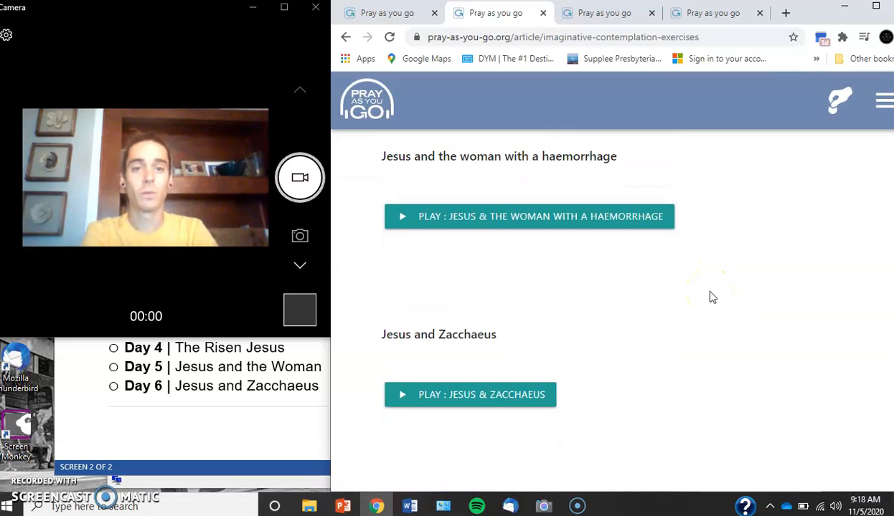
scroll("down", 3)
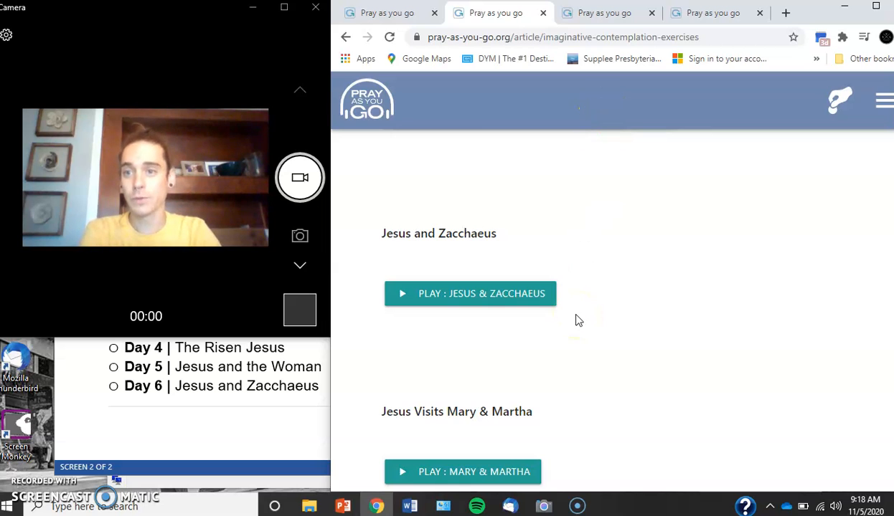
mouse_move(484, 170)
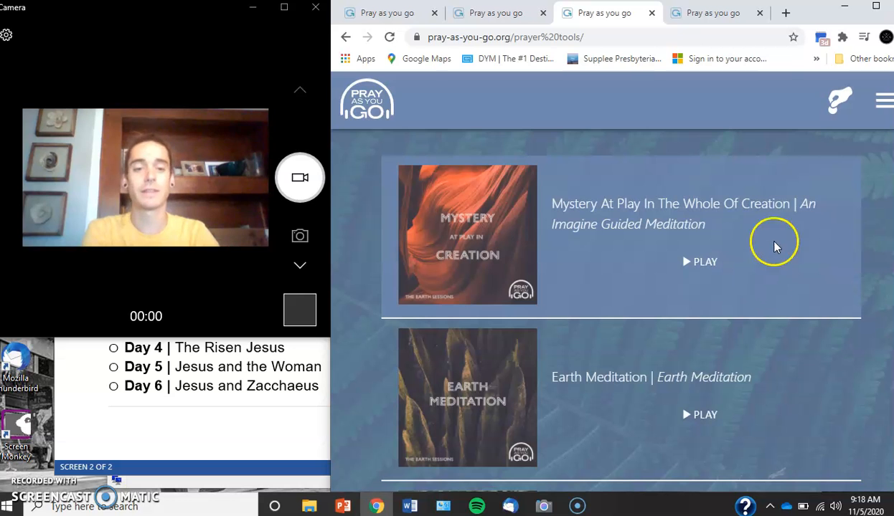
Scroll the prayer tools list from Earth Meditation to Examen For Children and The Resurrection
scroll("down", 3)
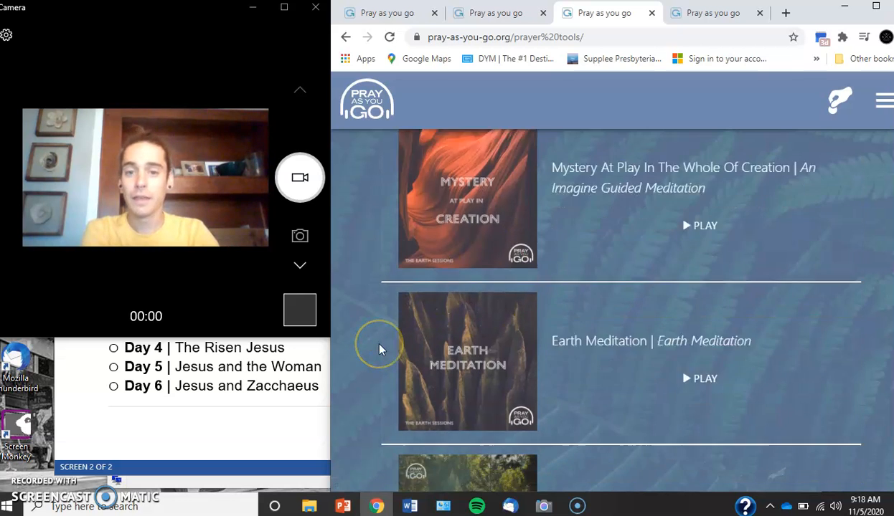
scroll("down", 3)
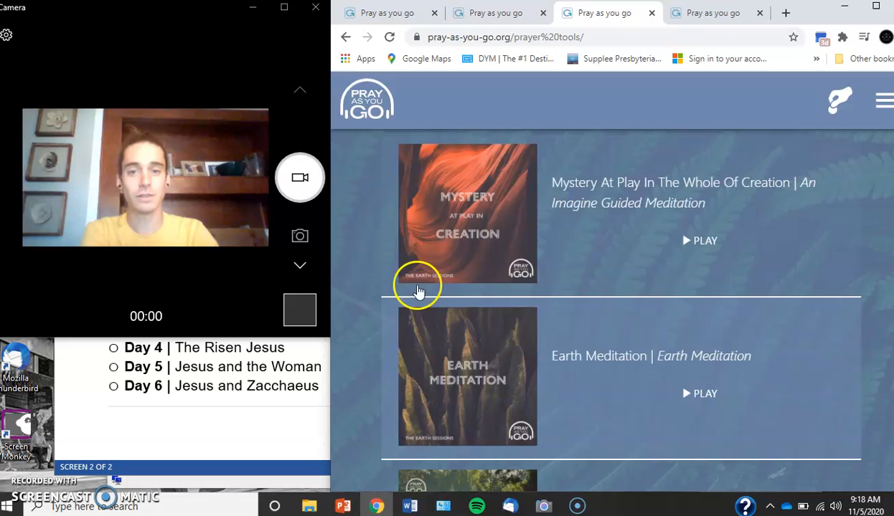
scroll("down", 3)
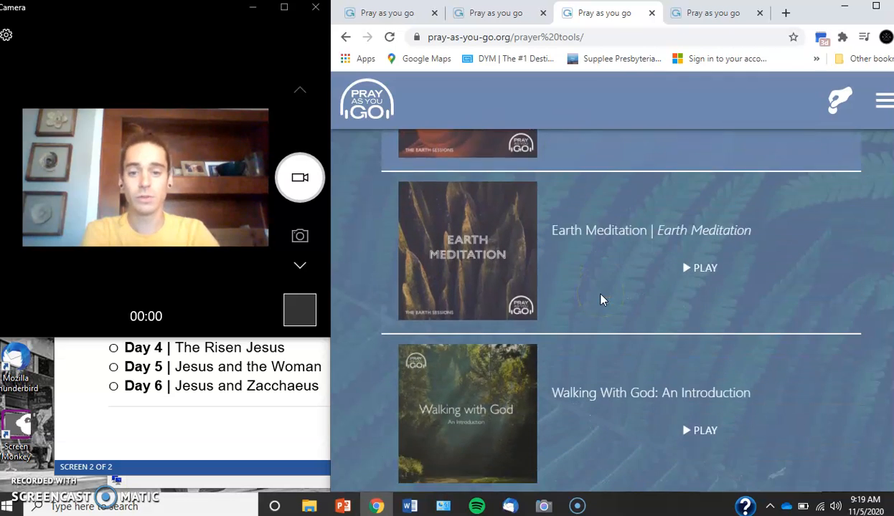
scroll("down", 3)
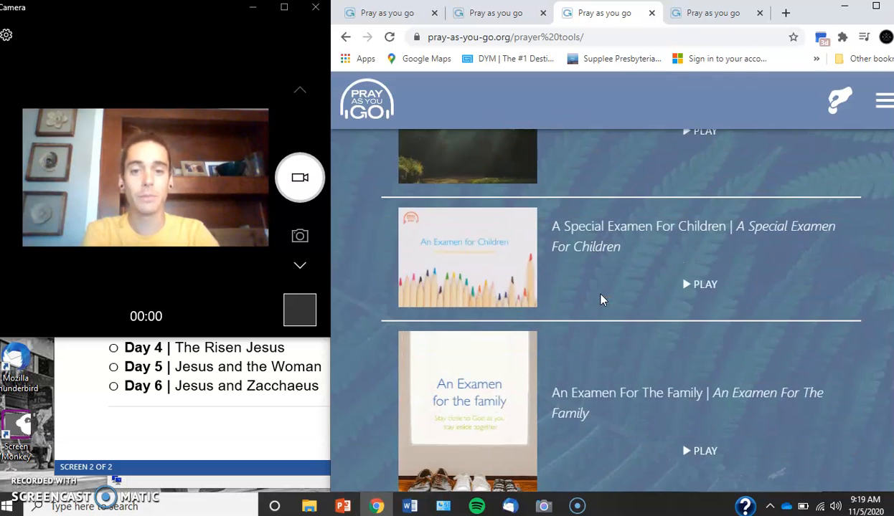
mouse_move(488, 448)
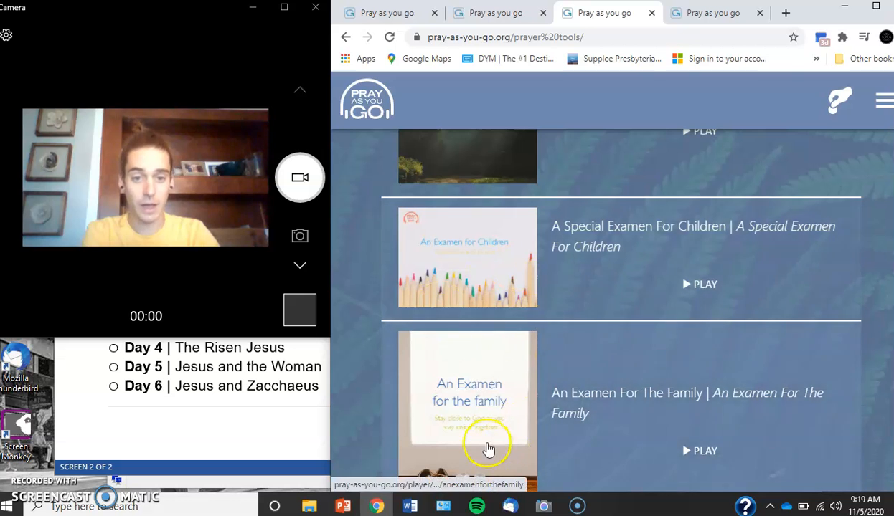
scroll("down", 3)
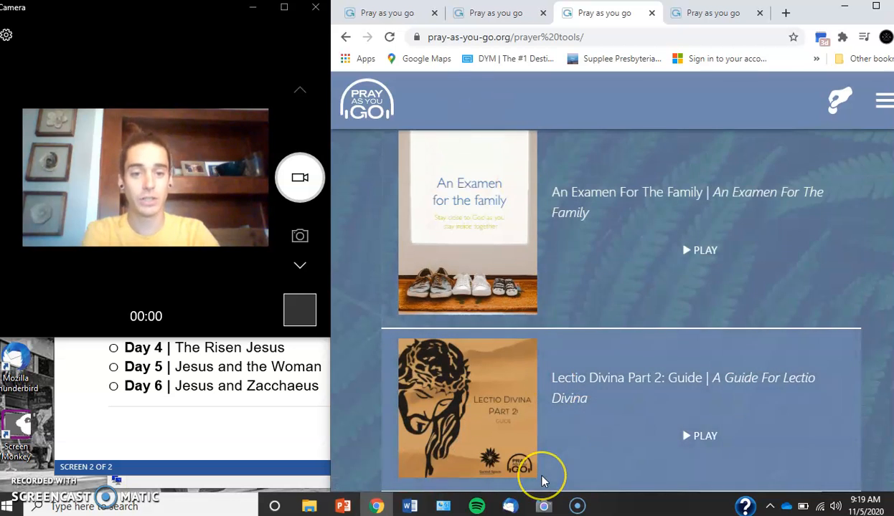
scroll("down", 3)
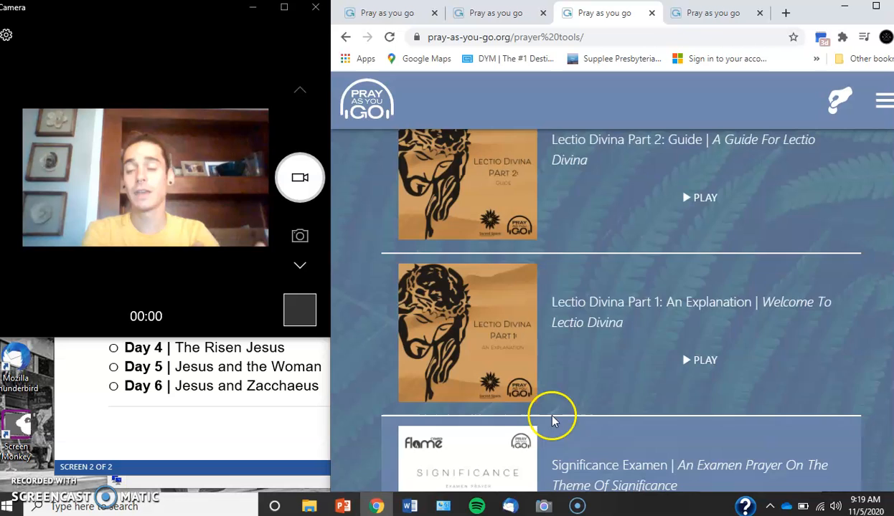
scroll("down", 3)
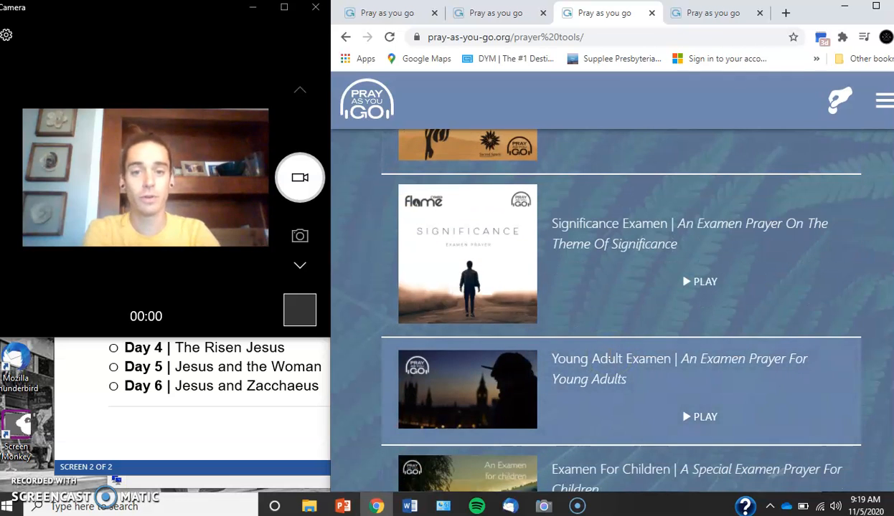
scroll("down", 3)
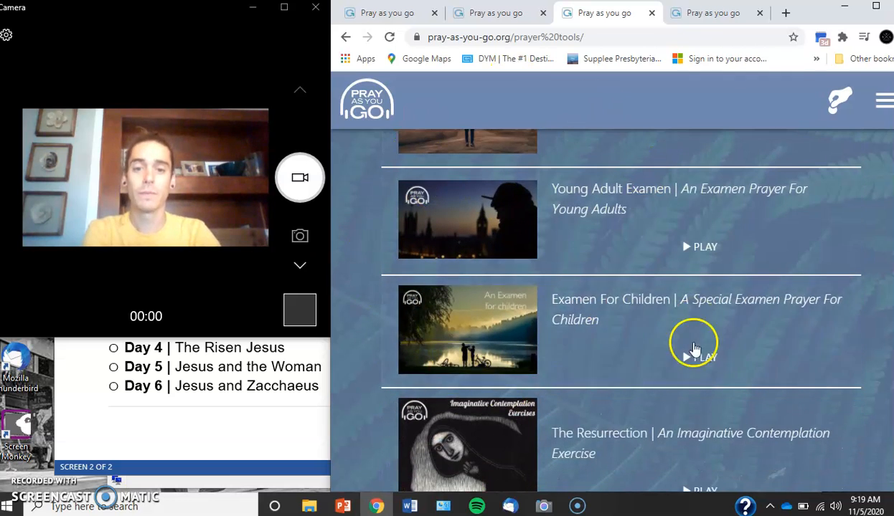
mouse_move(614, 352)
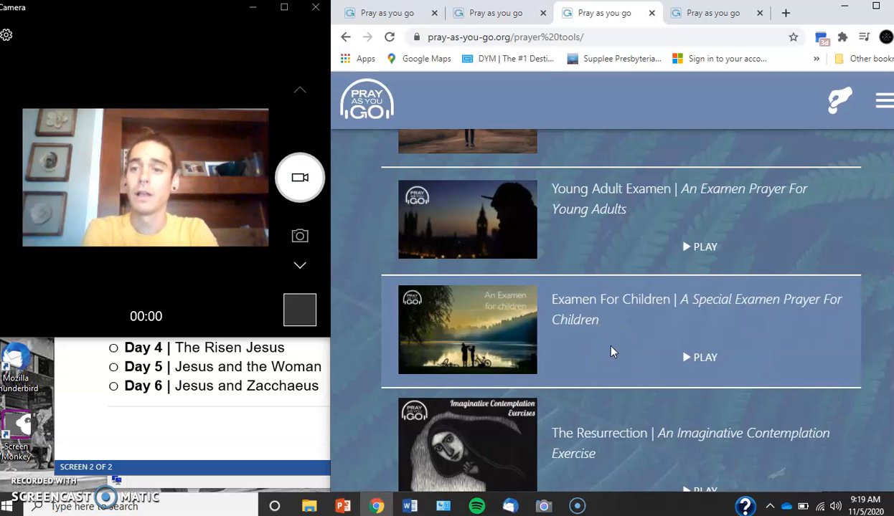